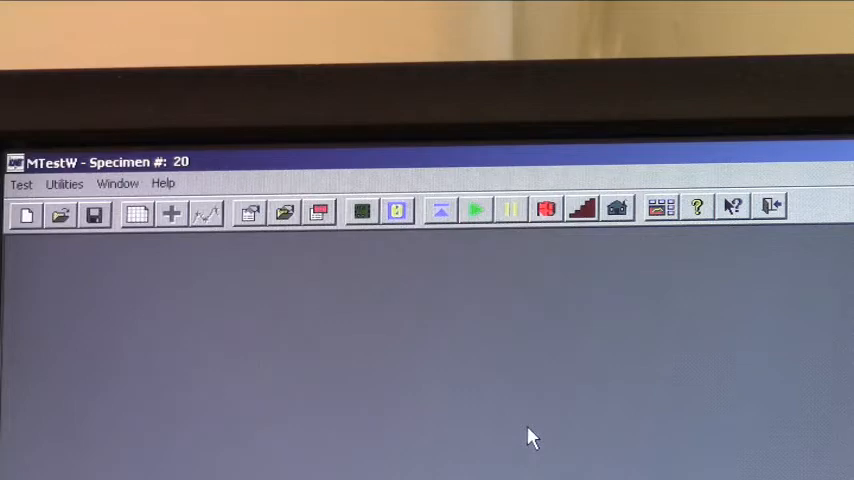
{"action": "mouse_move", "coordinate": [616, 208]}
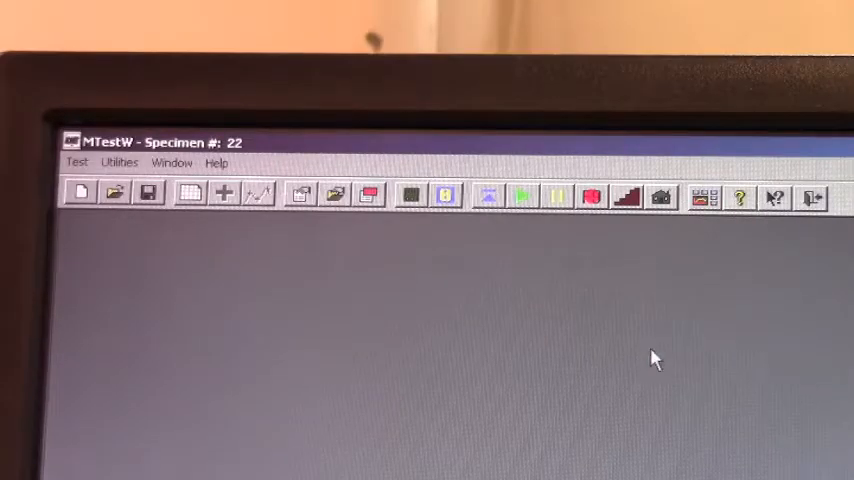
{"action": "mouse_move", "coordinate": [662, 196]}
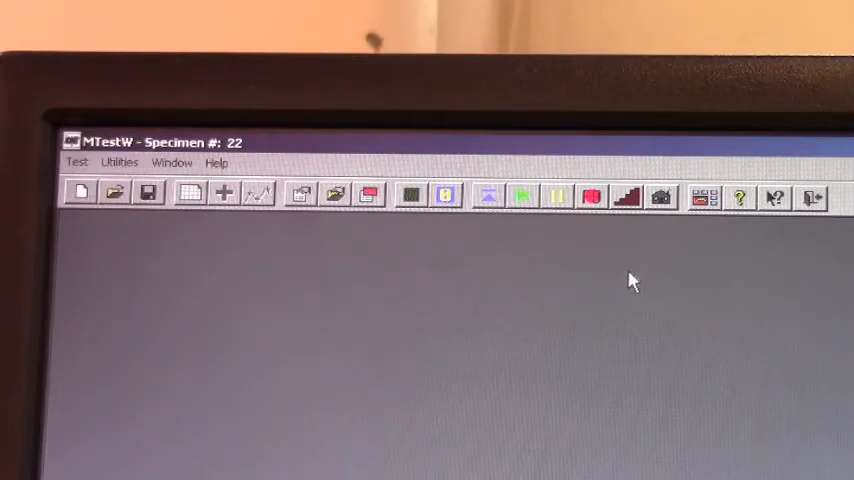
{"action": "mouse_move", "coordinate": [88, 264]}
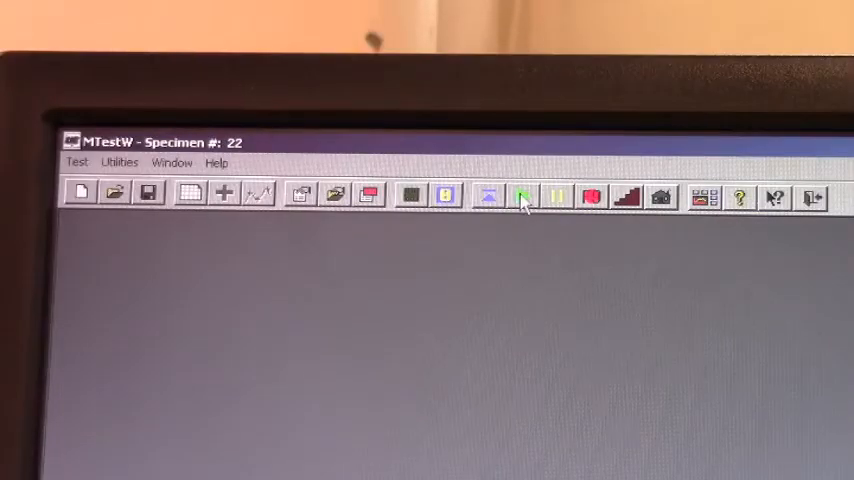
Start the tensile test, bringing up the live 110 N load readout and real-time load graph
{"action": "left_click", "coordinate": [522, 196]}
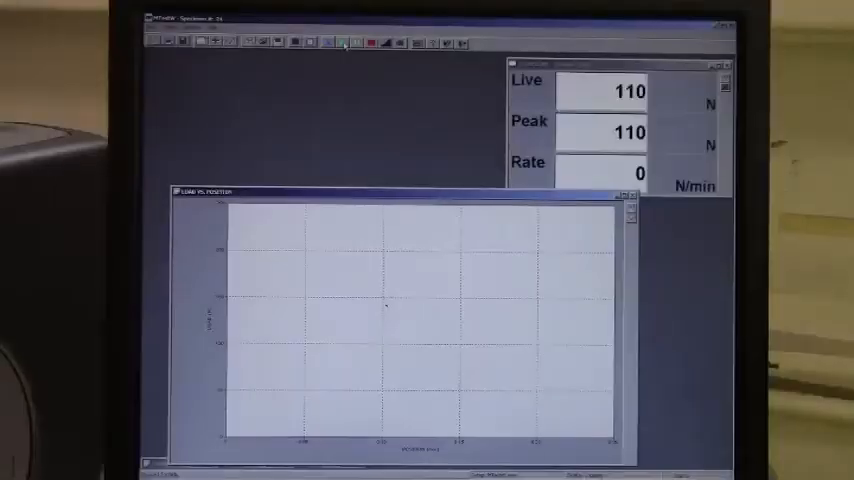